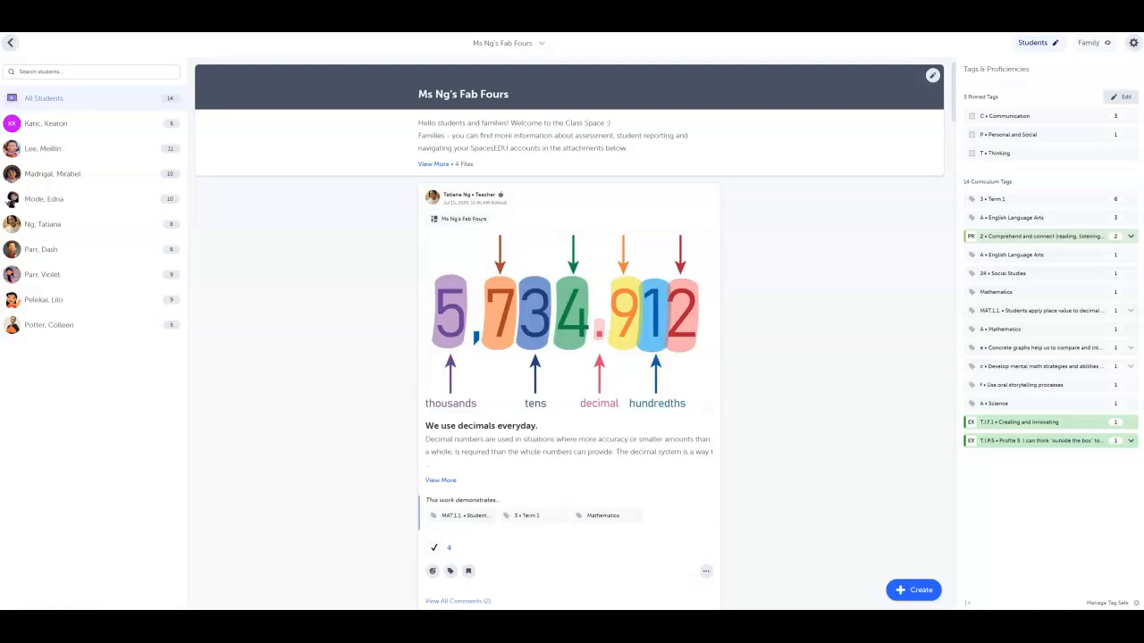
# Scroll the class feed down to the student's The Giving Tree post
pyautogui.scroll(-3)
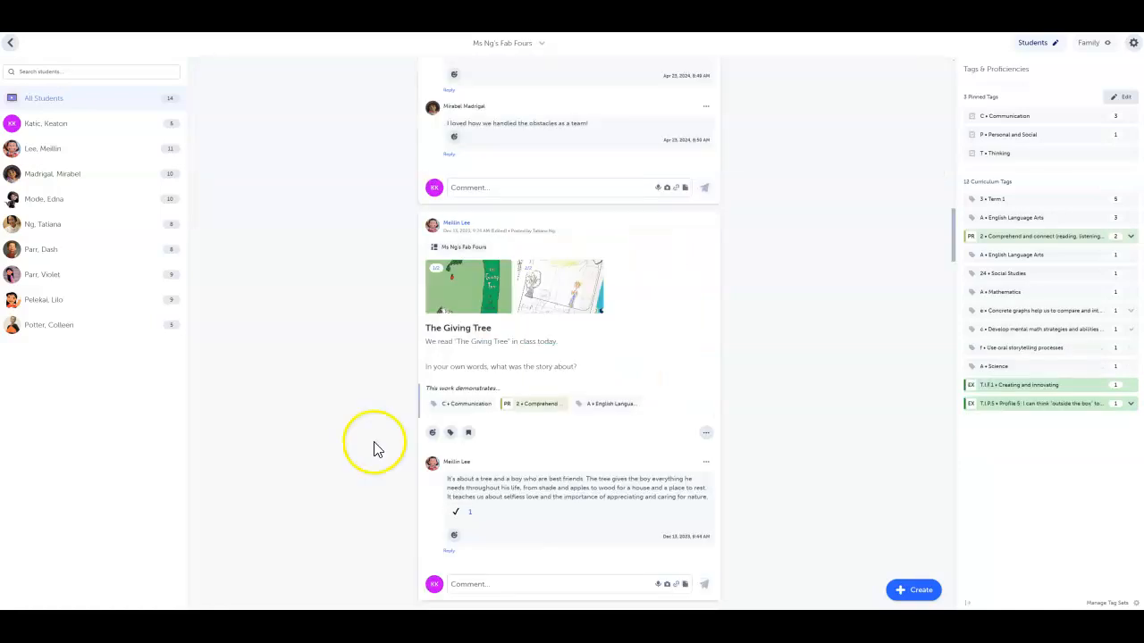
pyautogui.scroll(-3)
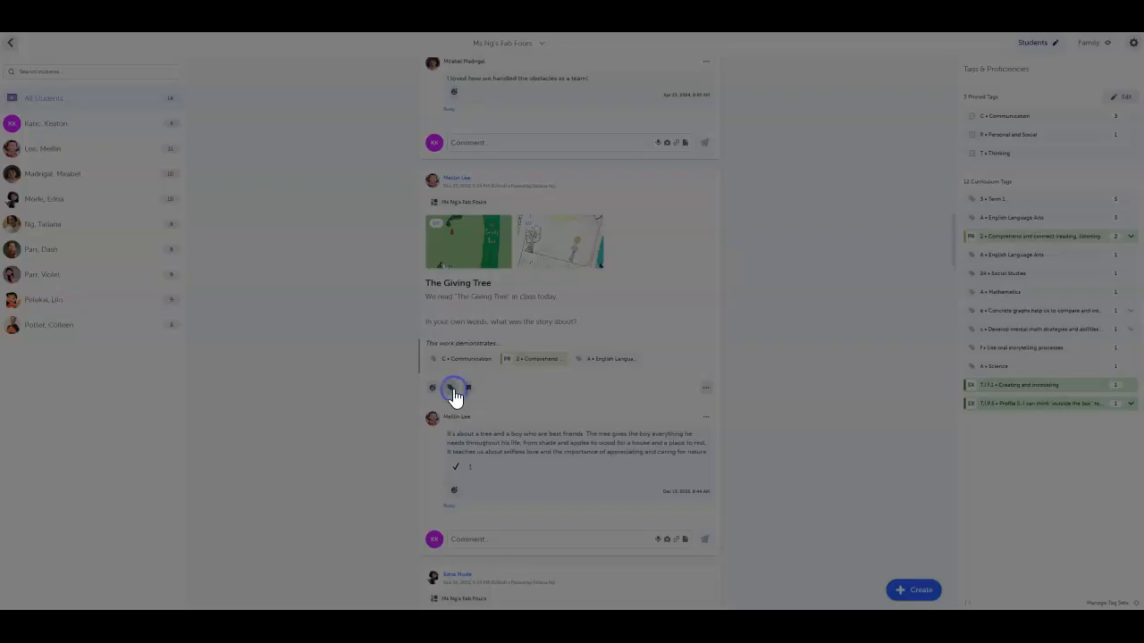
# Tag The Giving Tree post with CCRA.R.1 and CCRA.R.2, each rated Proficient
pyautogui.click(454, 386)
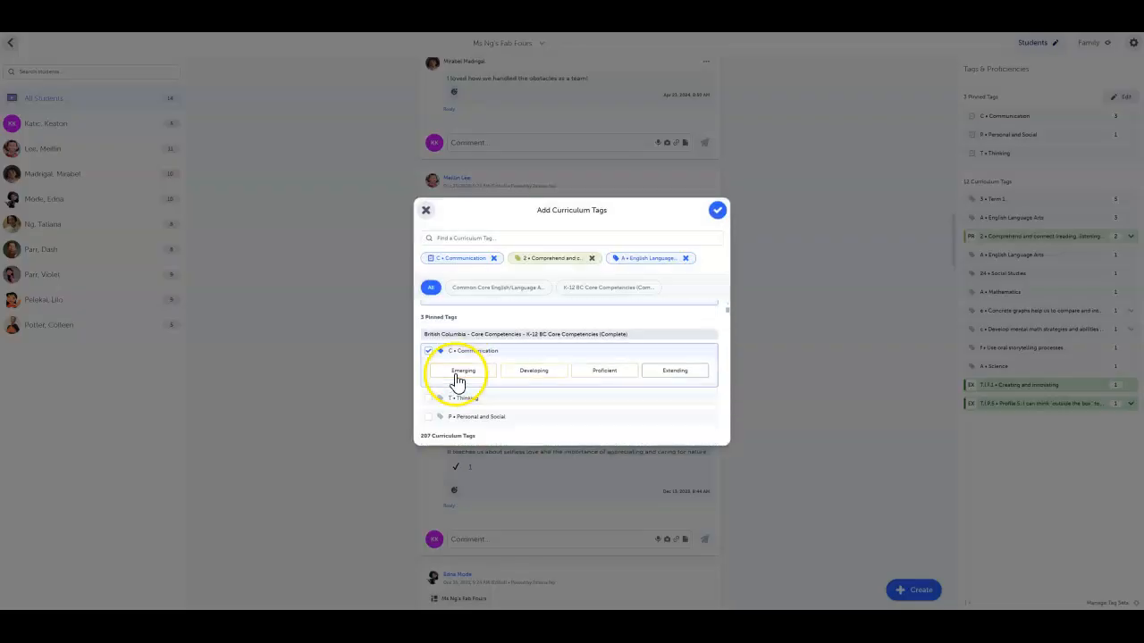
pyautogui.click(497, 286)
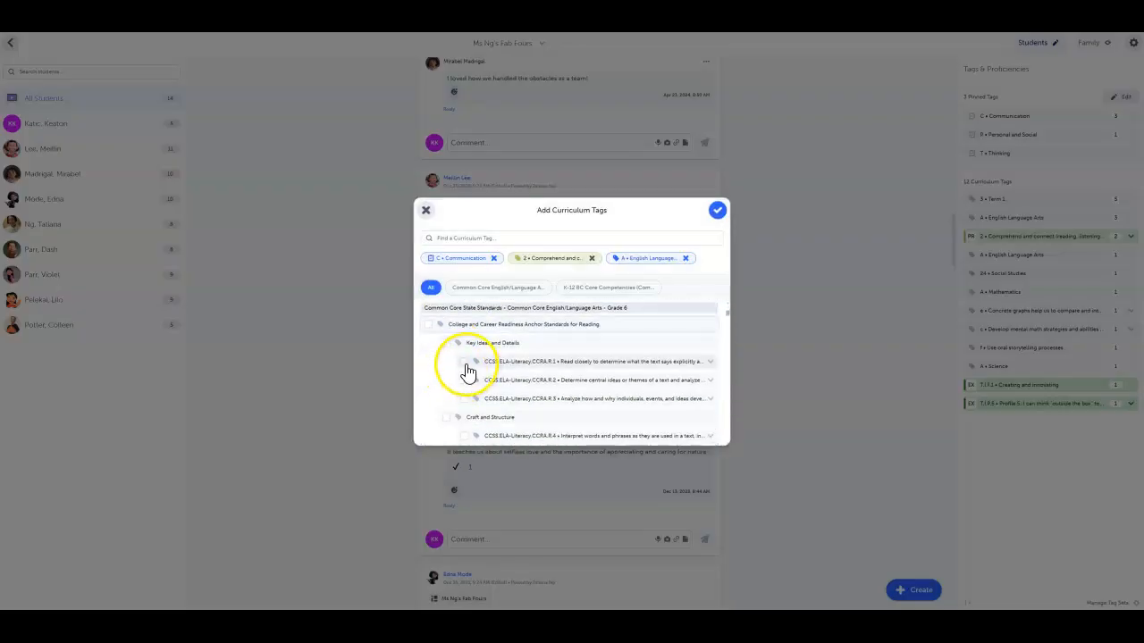
pyautogui.click(465, 361)
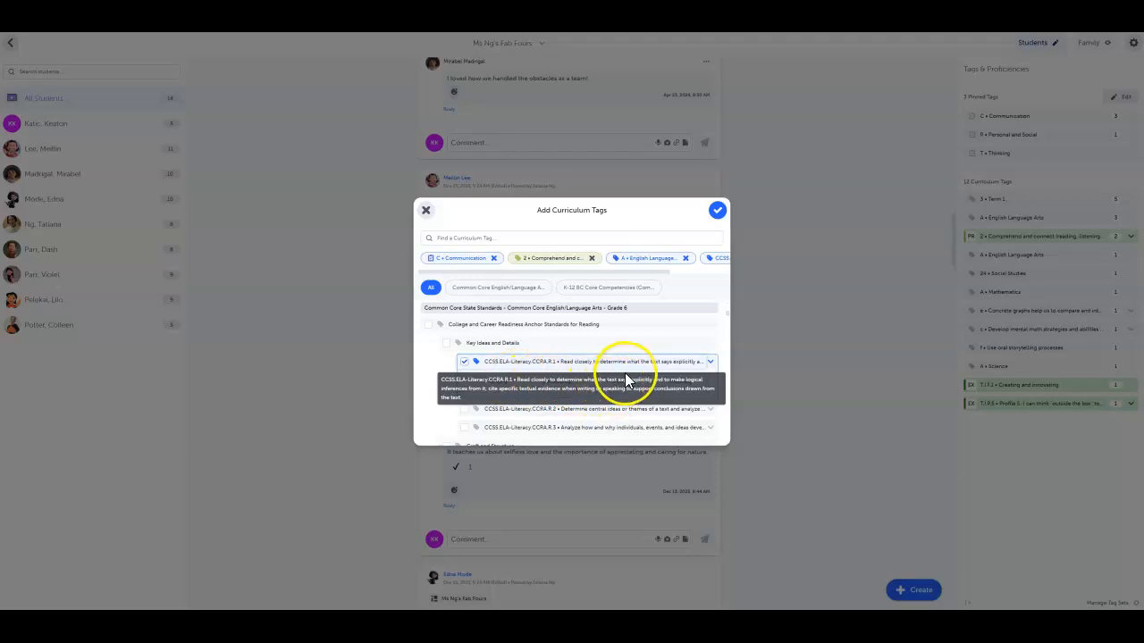
pyautogui.moveTo(618, 421)
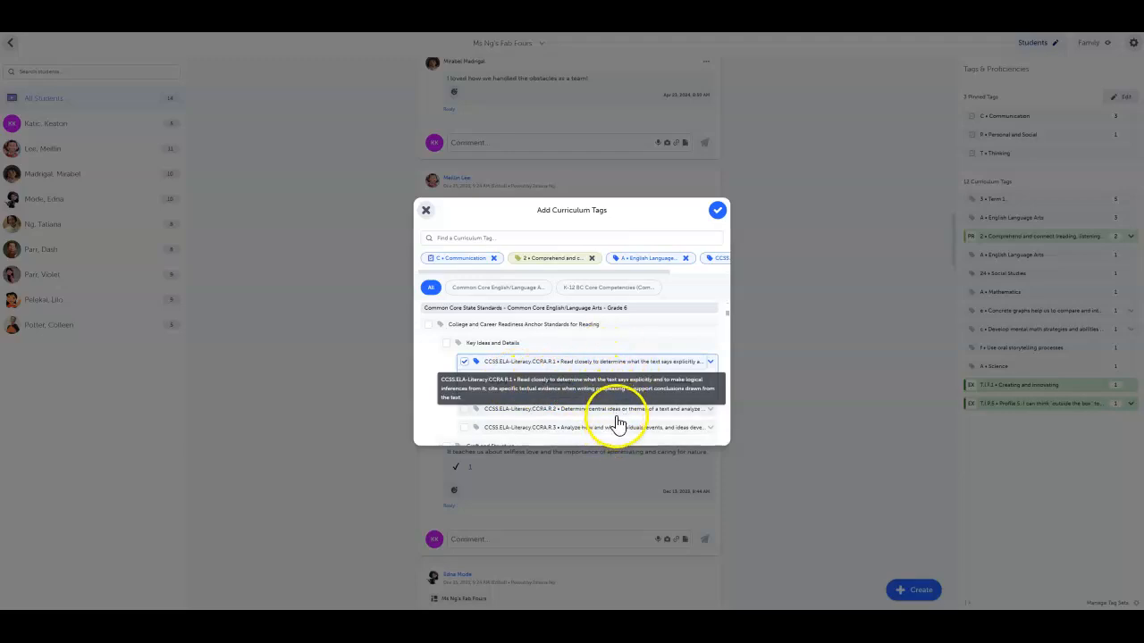
pyautogui.click(618, 382)
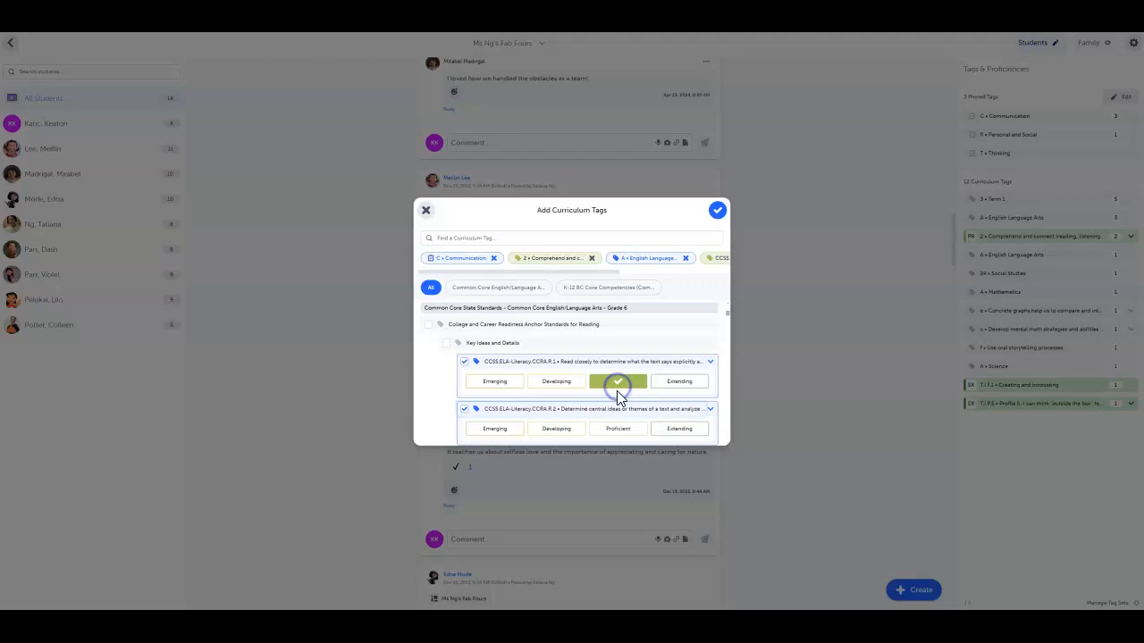
pyautogui.click(619, 429)
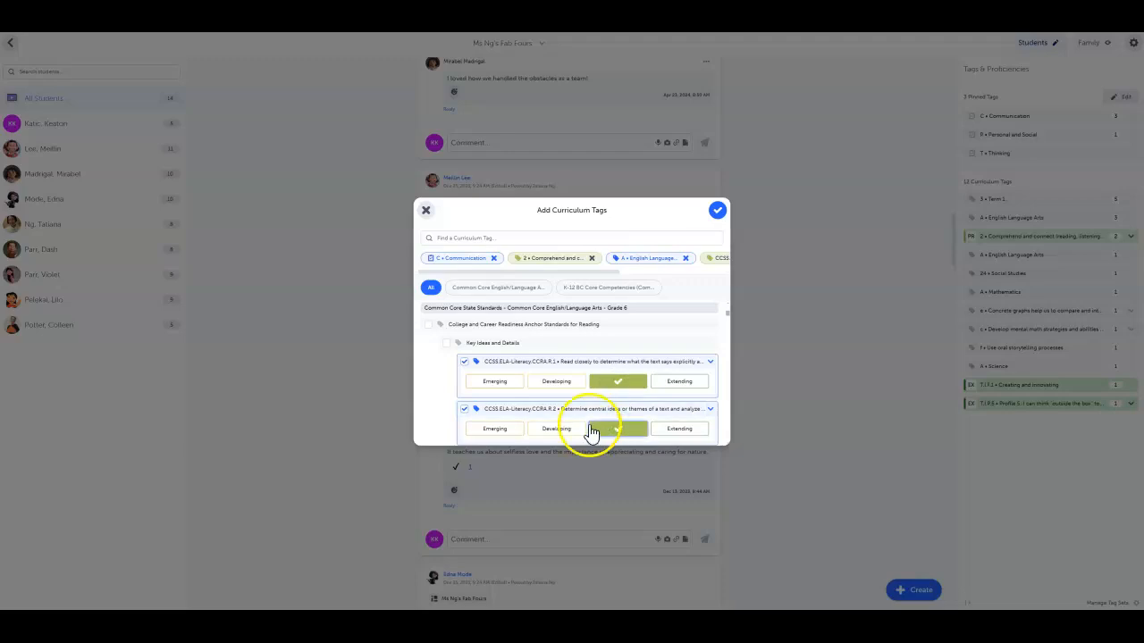
# Save the reading standard tags on The Giving Tree post
pyautogui.scroll(3)
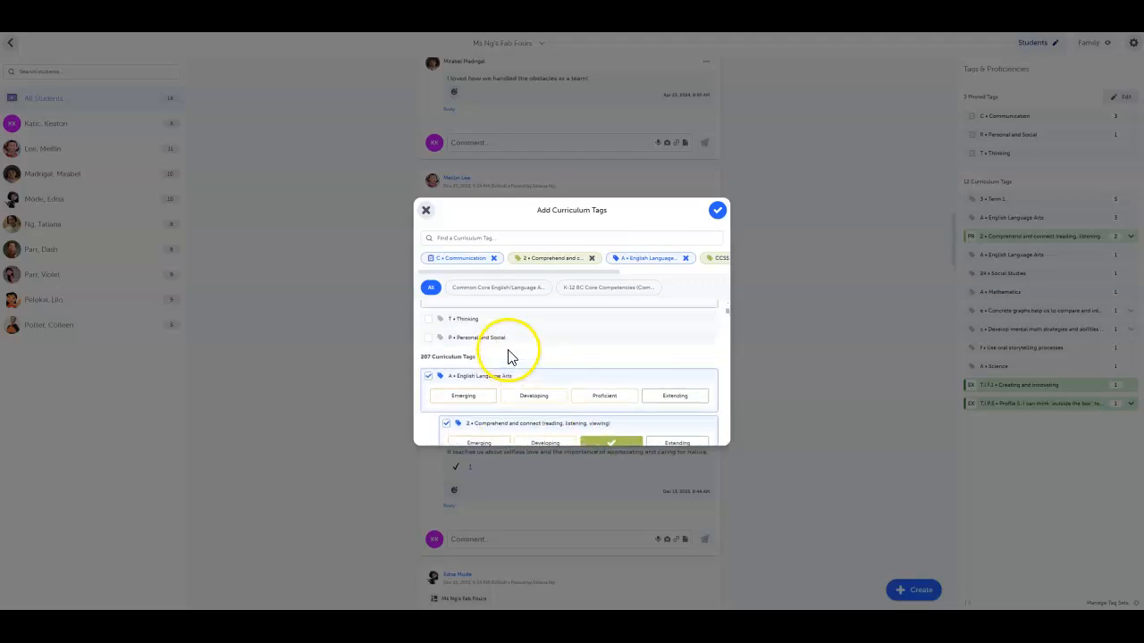
pyautogui.scroll(3)
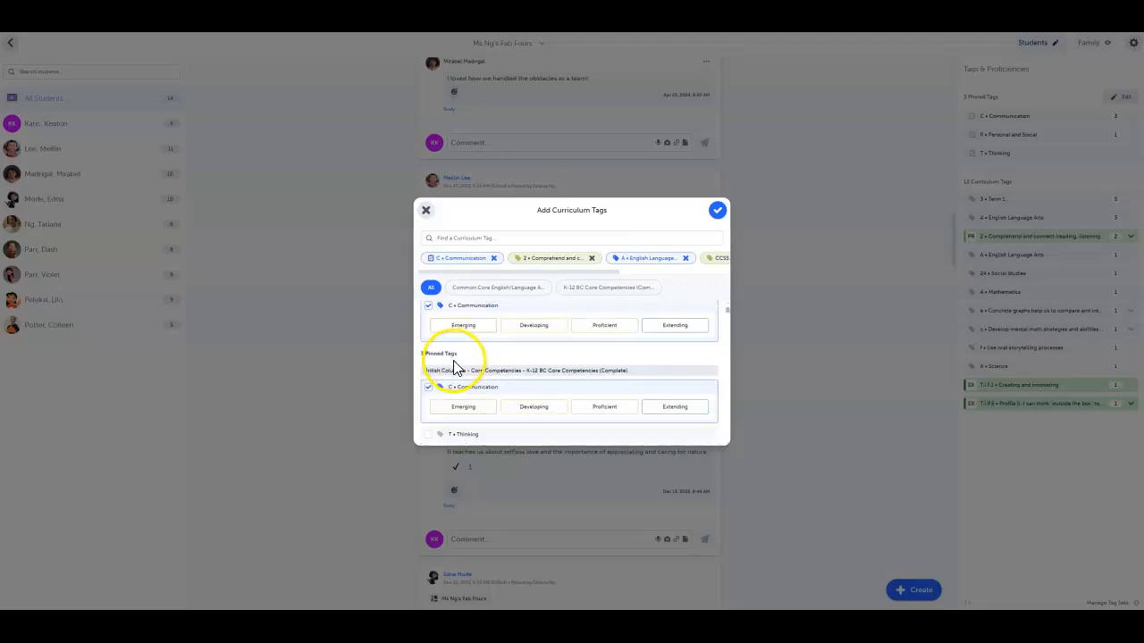
pyautogui.click(718, 211)
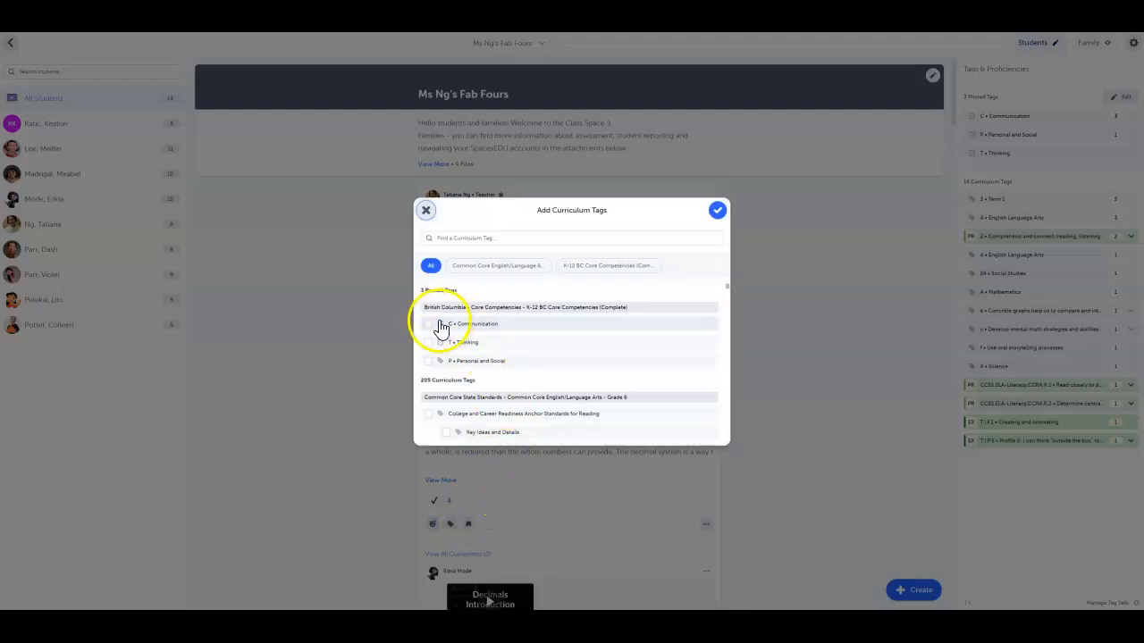
# Add the Communication core competency at Proficient to the decimals post and save
pyautogui.click(429, 323)
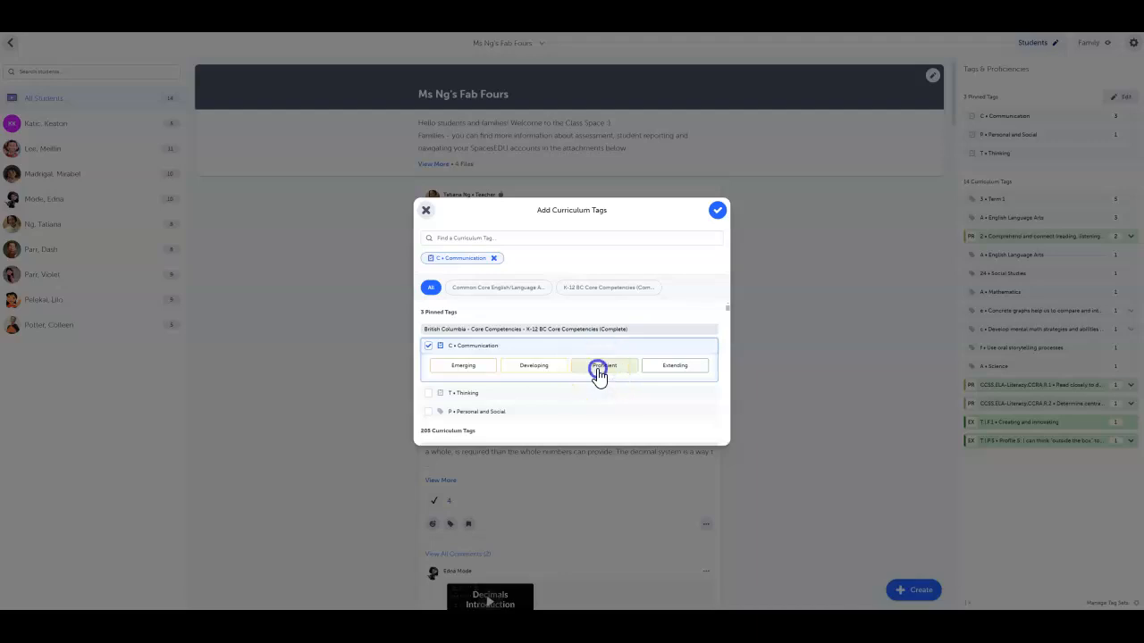
pyautogui.click(597, 364)
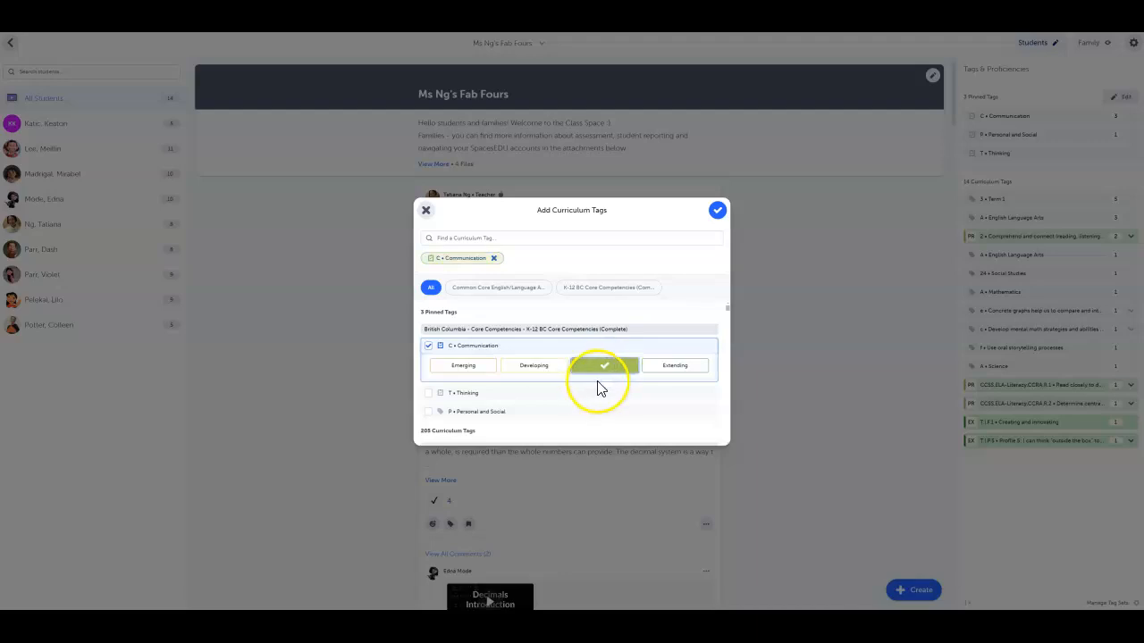
pyautogui.moveTo(656, 240)
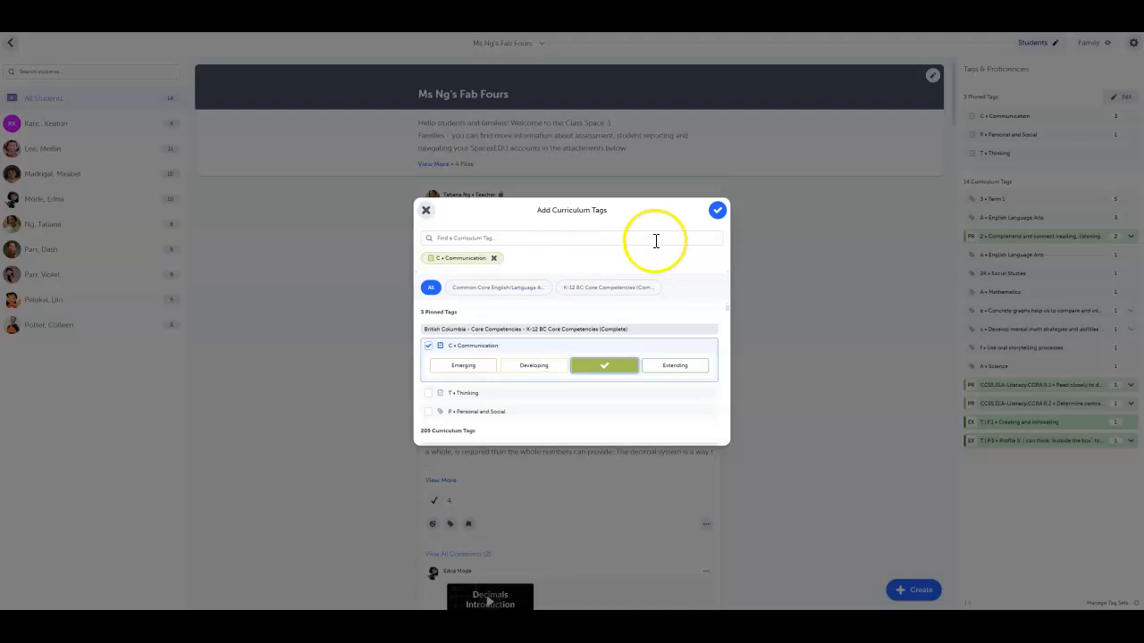
pyautogui.click(718, 211)
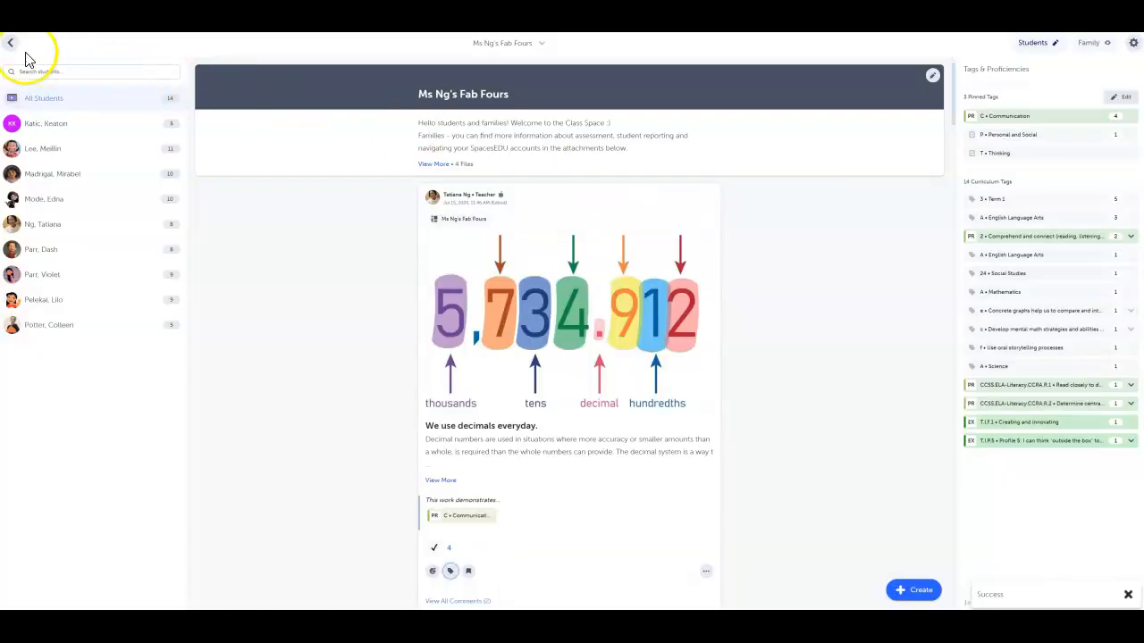
# Go to Activities and open the Reading (practice) activity's Quick Review
pyautogui.click(540, 42)
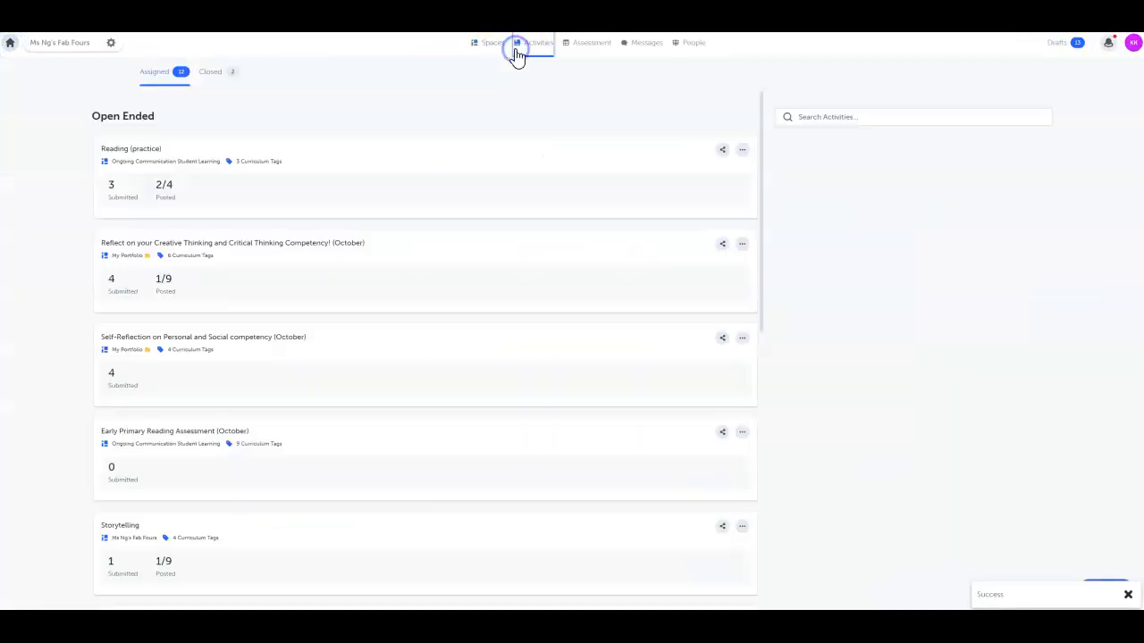
pyautogui.click(133, 148)
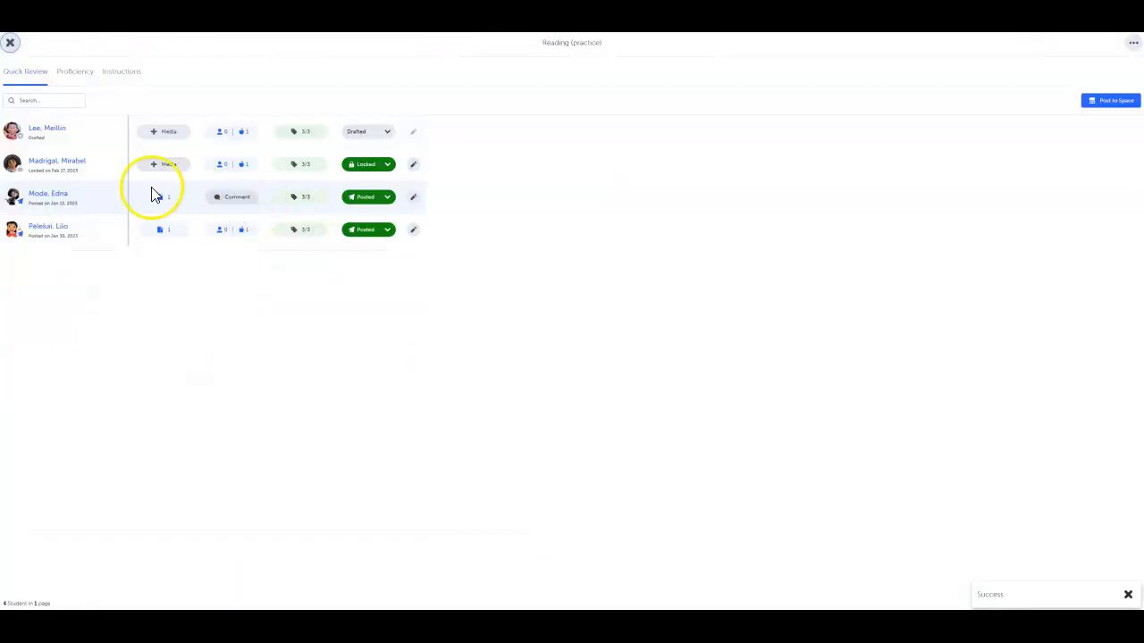
pyautogui.click(47, 193)
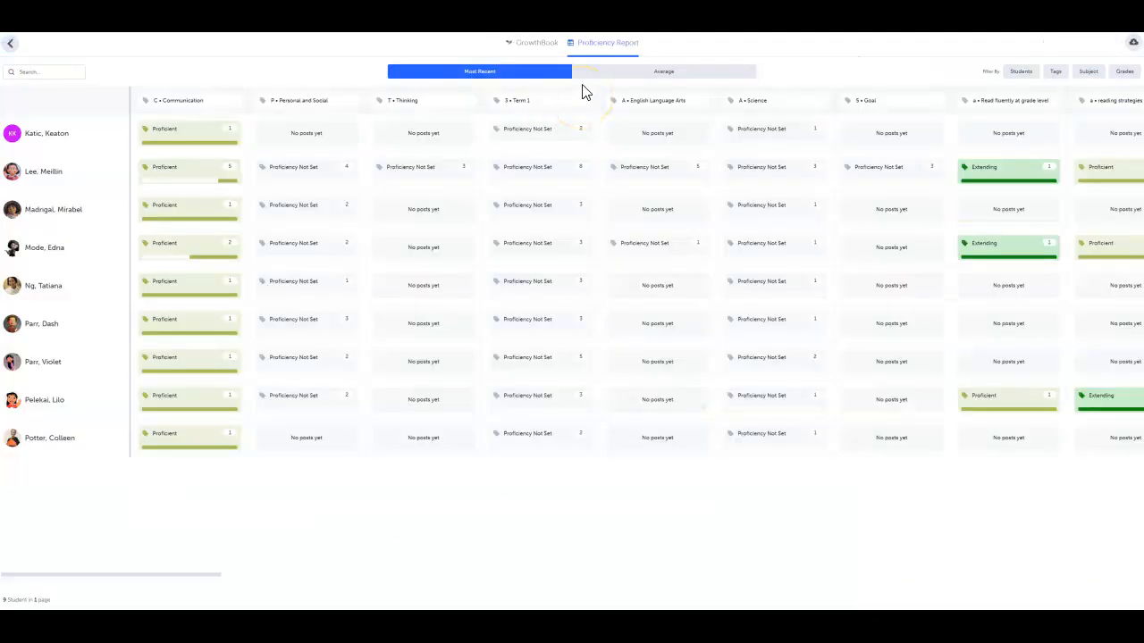
pyautogui.moveTo(651, 68)
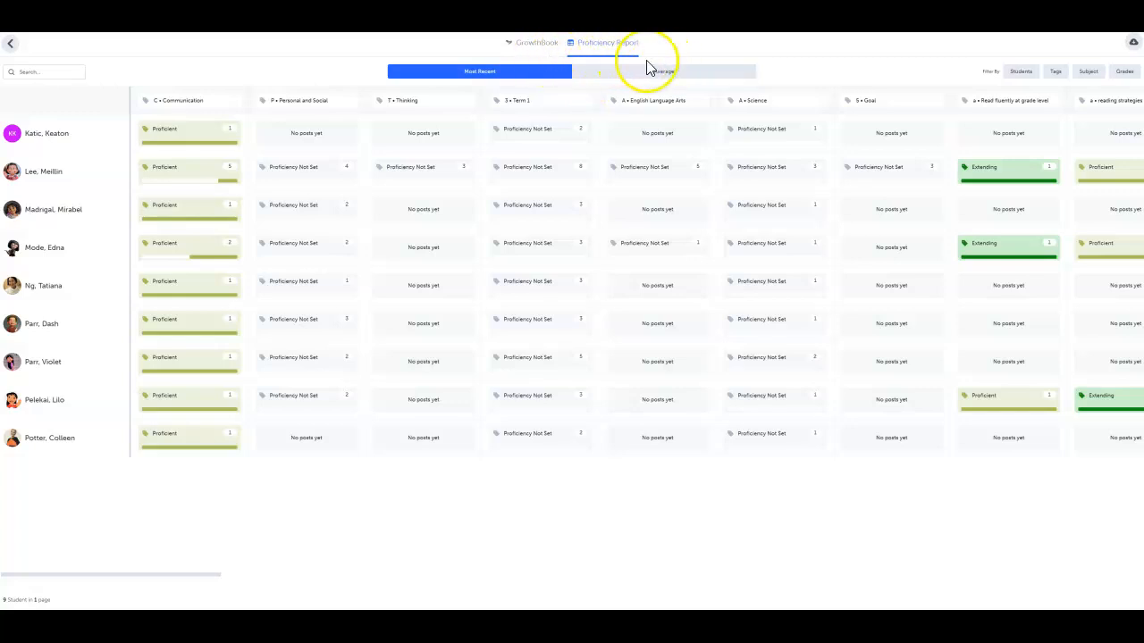
pyautogui.moveTo(167, 171)
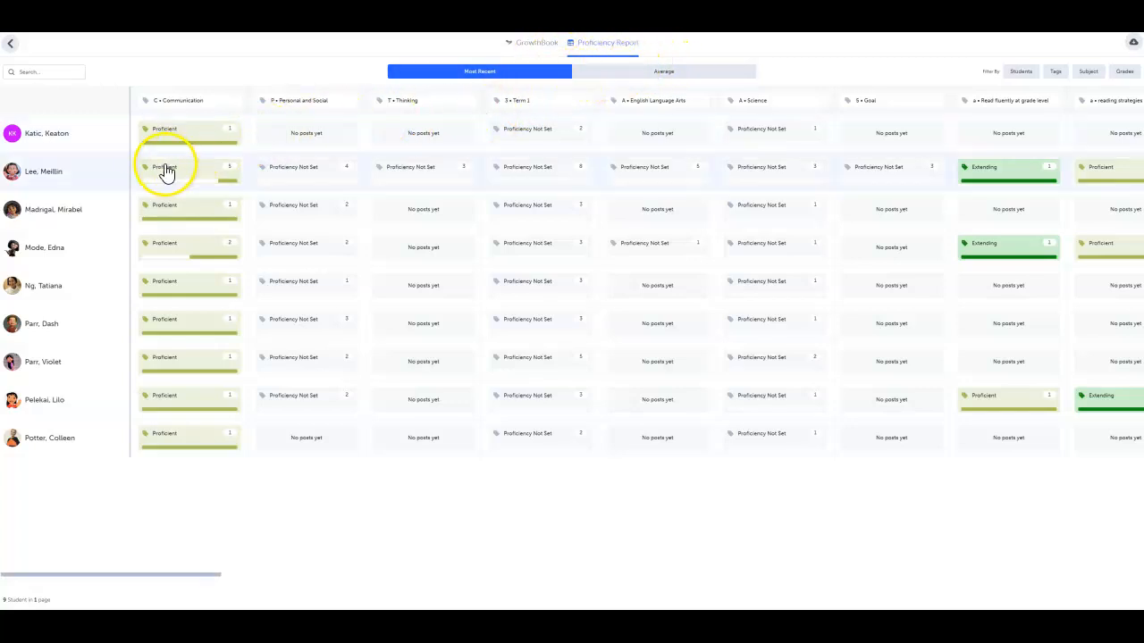
pyautogui.moveTo(98, 499)
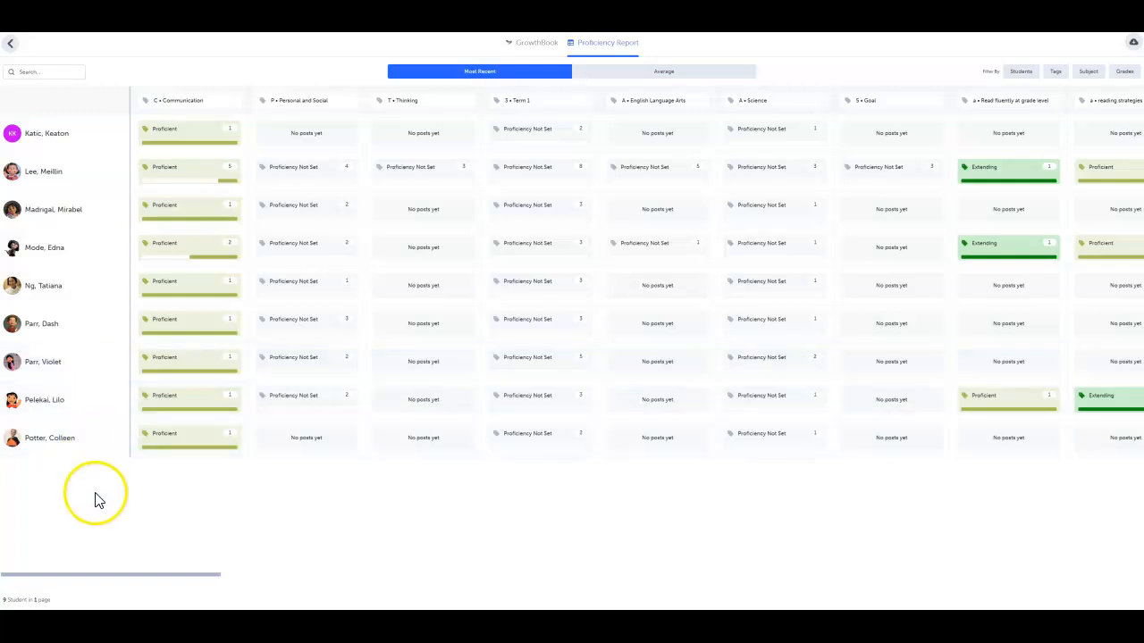
# Drag the report's horizontal scrollbar to reveal more curriculum columns
pyautogui.moveTo(99, 576); pyautogui.dragTo(134, 579)
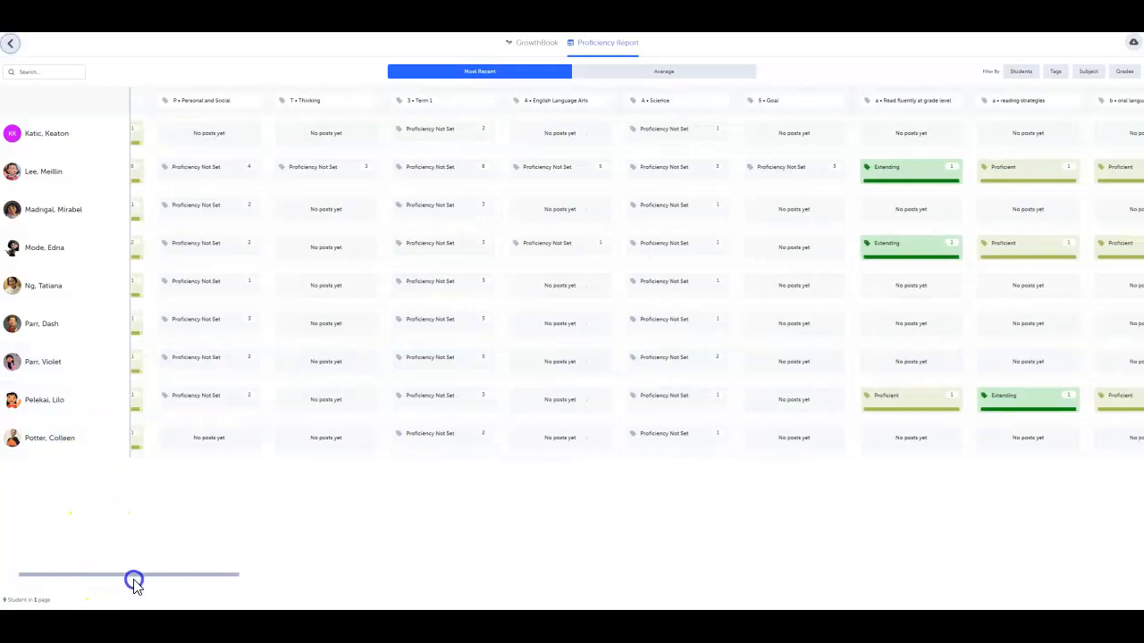
pyautogui.moveTo(134, 579); pyautogui.dragTo(211, 586)
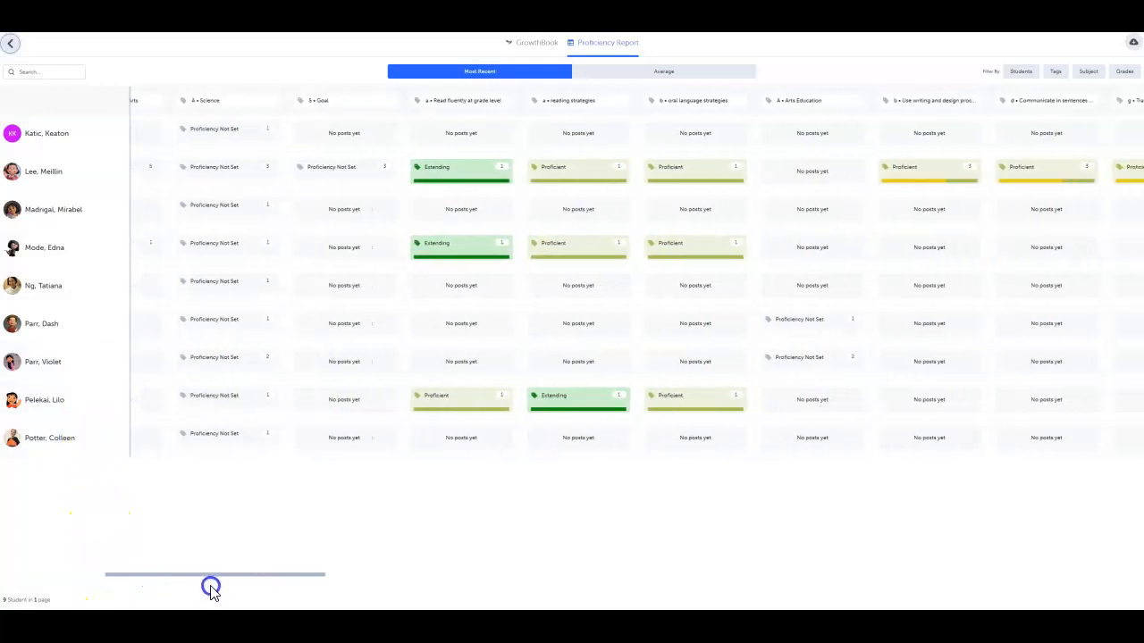
pyautogui.moveTo(211, 586); pyautogui.dragTo(300, 598)
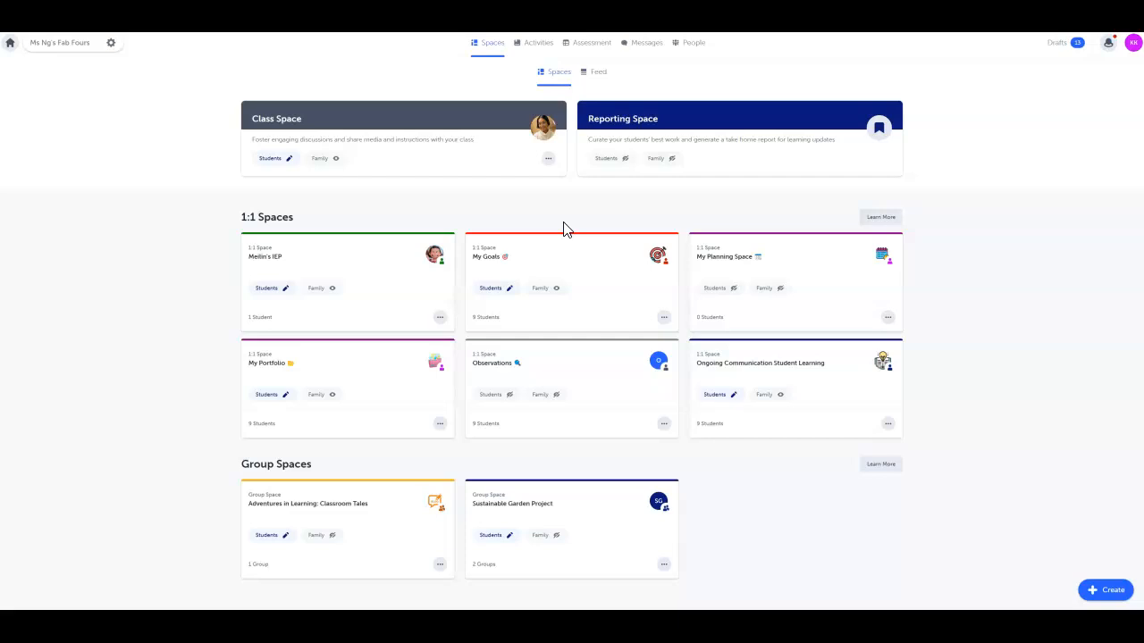
pyautogui.moveTo(592, 43)
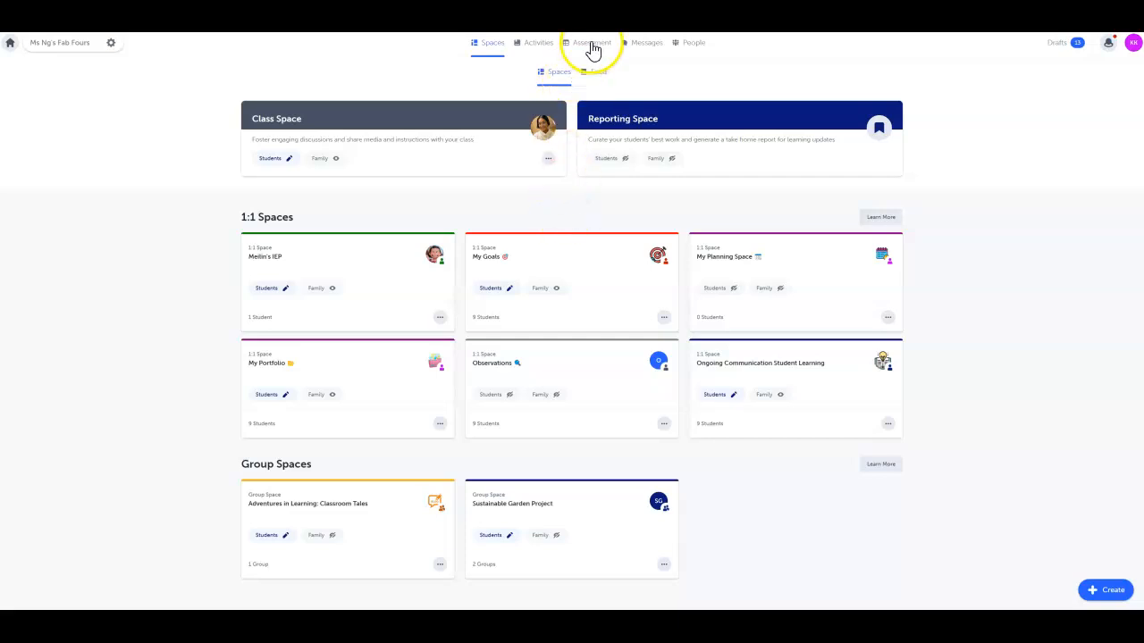
# Reach the Proficiency Report via Assessment and bring up the Students filter
pyautogui.click(591, 43)
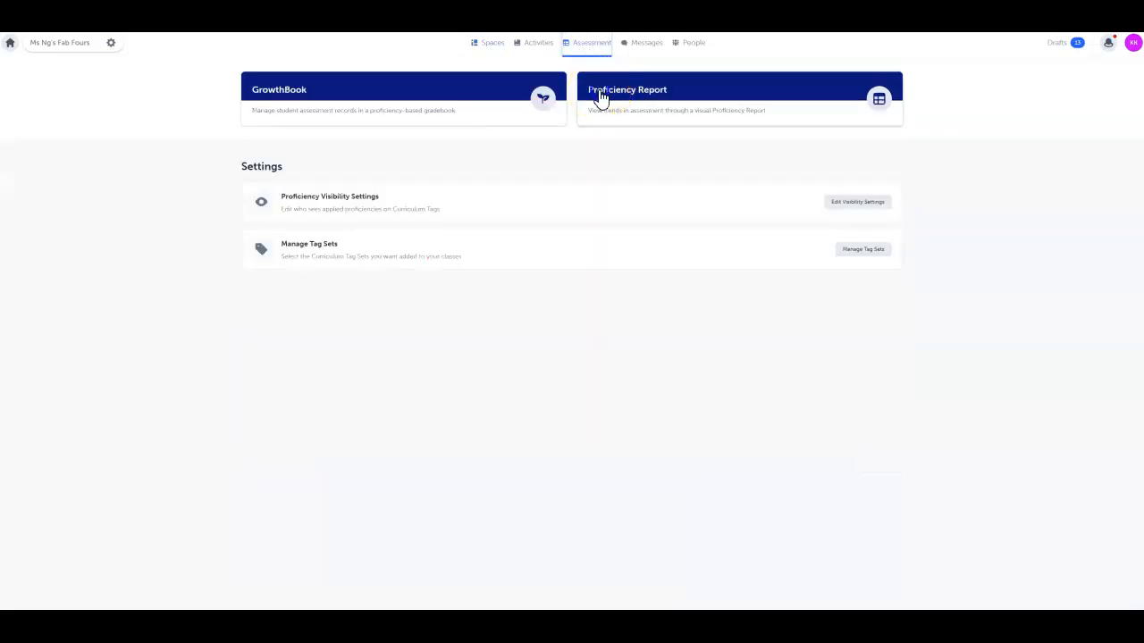
pyautogui.click(625, 98)
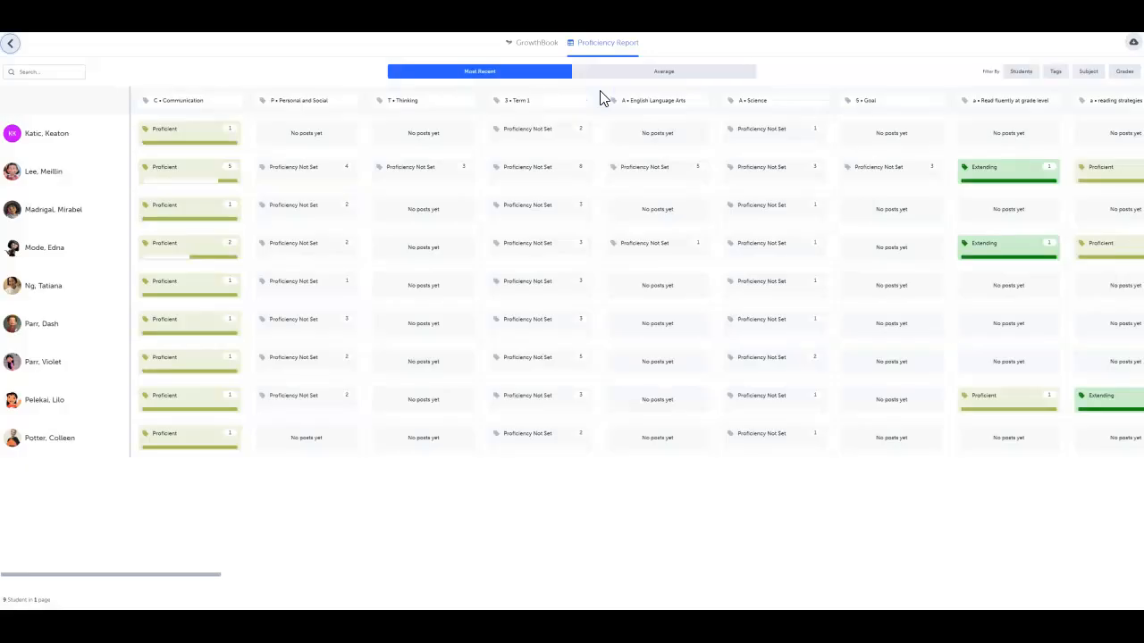
pyautogui.click(1019, 71)
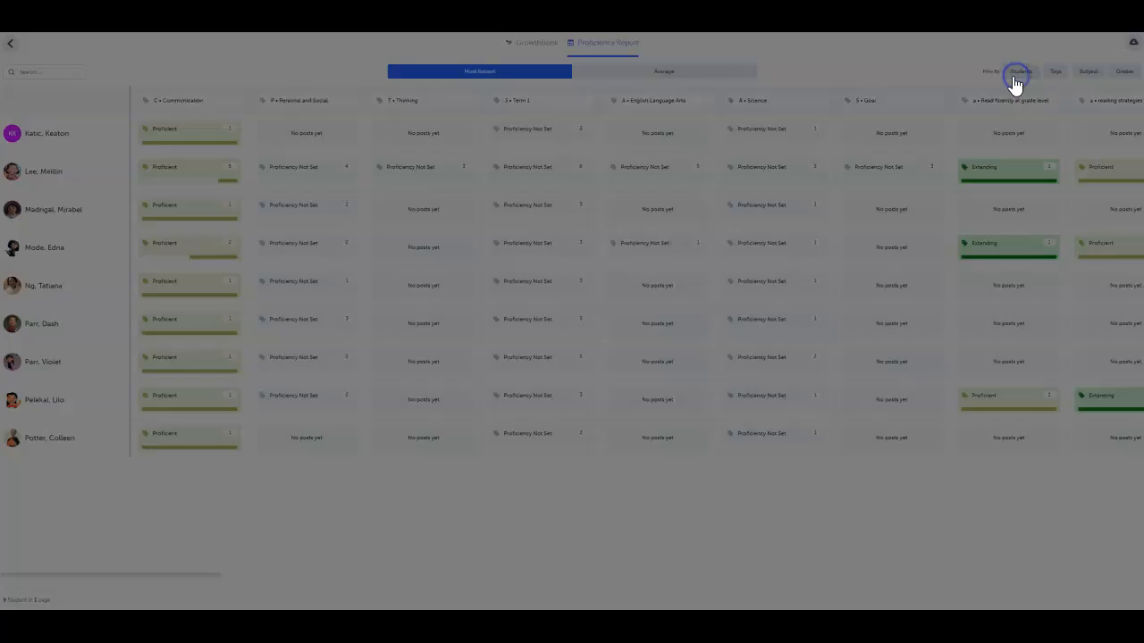
# Dismiss the Filter By Students dialog without selecting anyone
pyautogui.click(1018, 71)
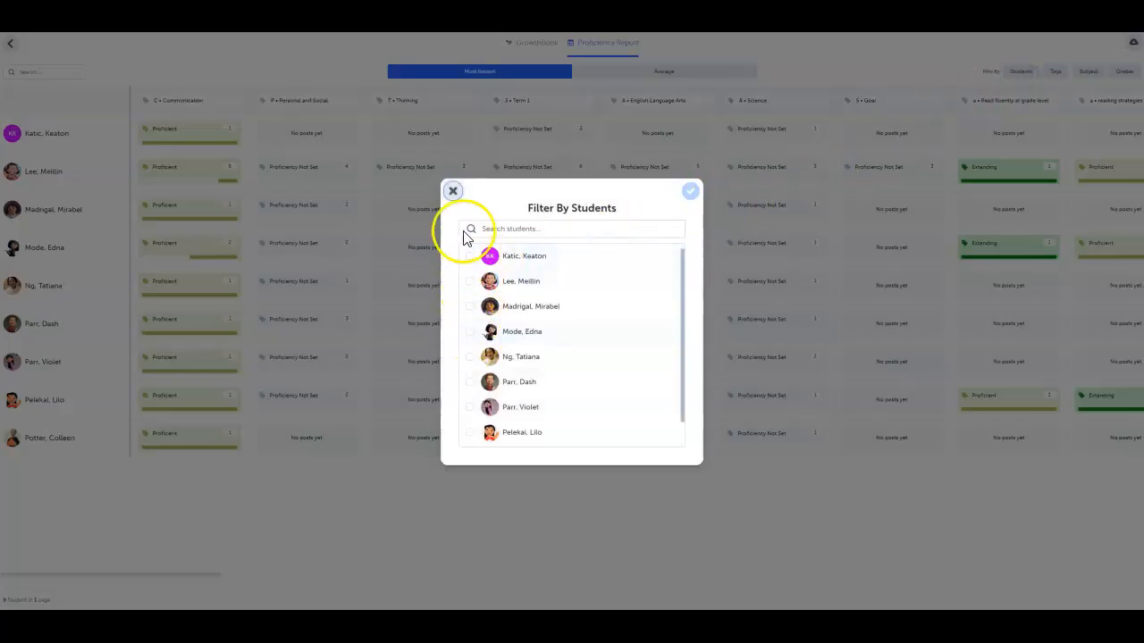
pyautogui.click(454, 190)
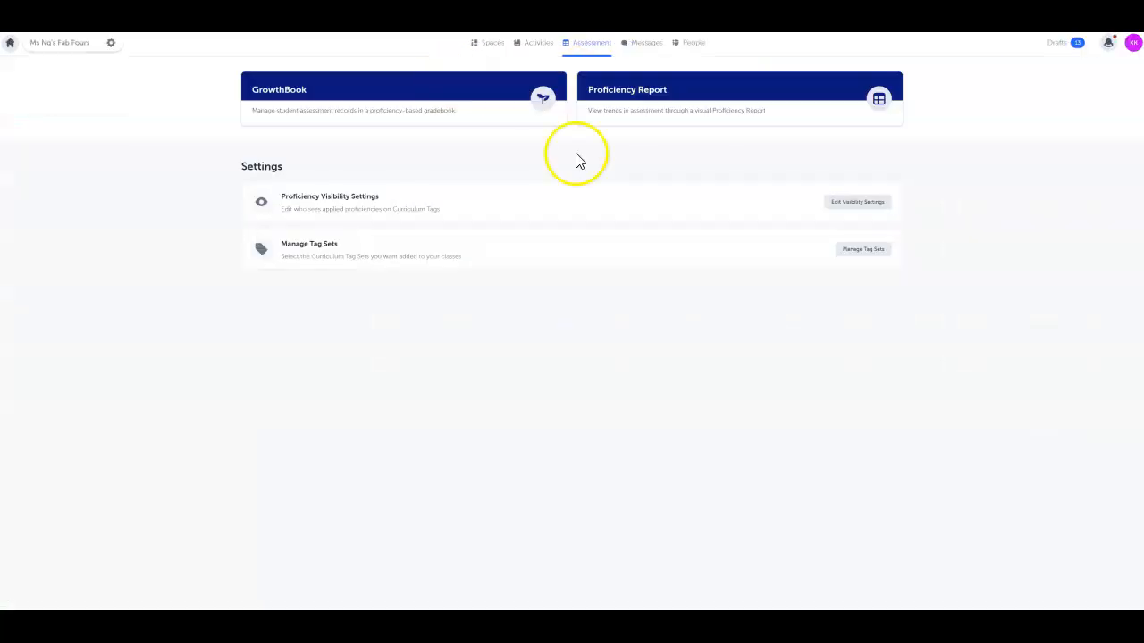
pyautogui.moveTo(572, 63)
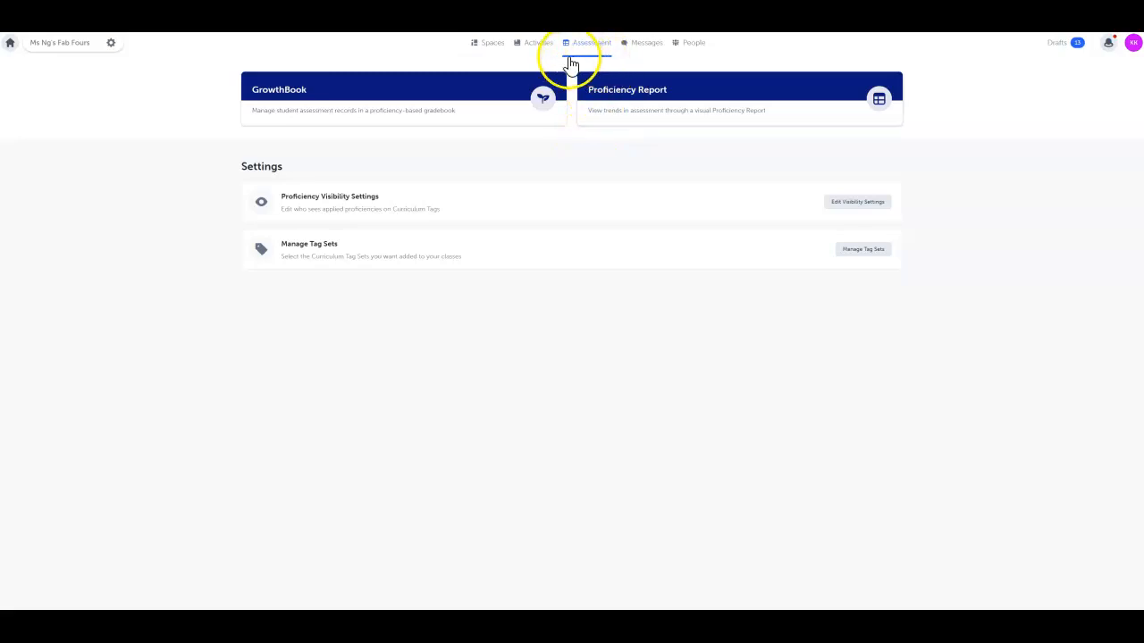
pyautogui.moveTo(854, 200)
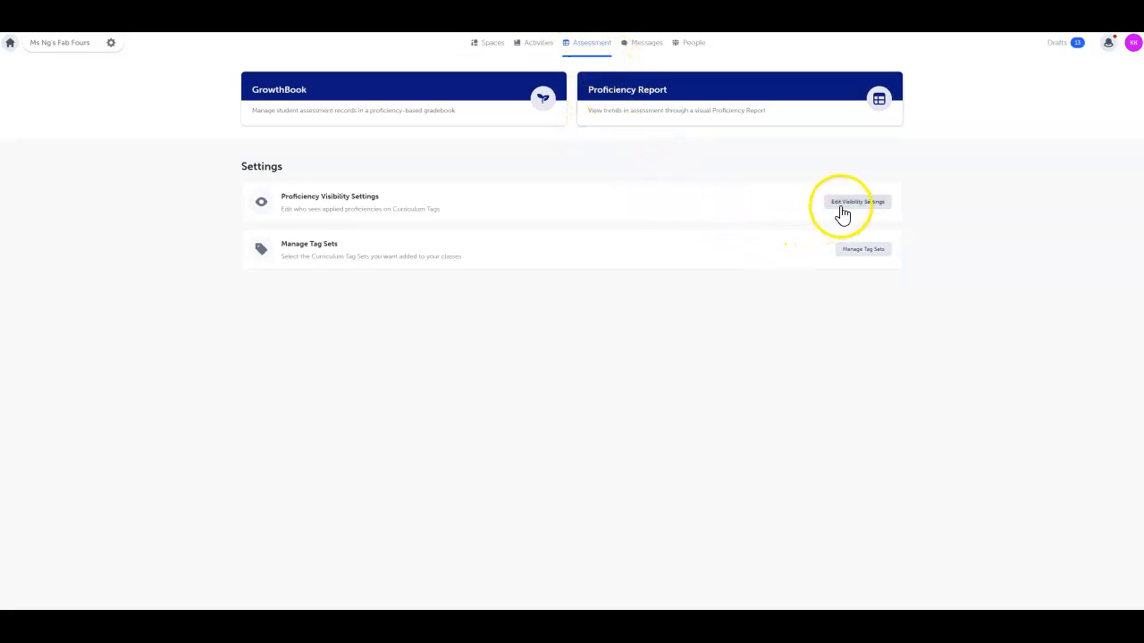
# In Edit Visibility Settings, keep Proficiency Scales on, toggle Student Visibility, and save changes
pyautogui.click(856, 200)
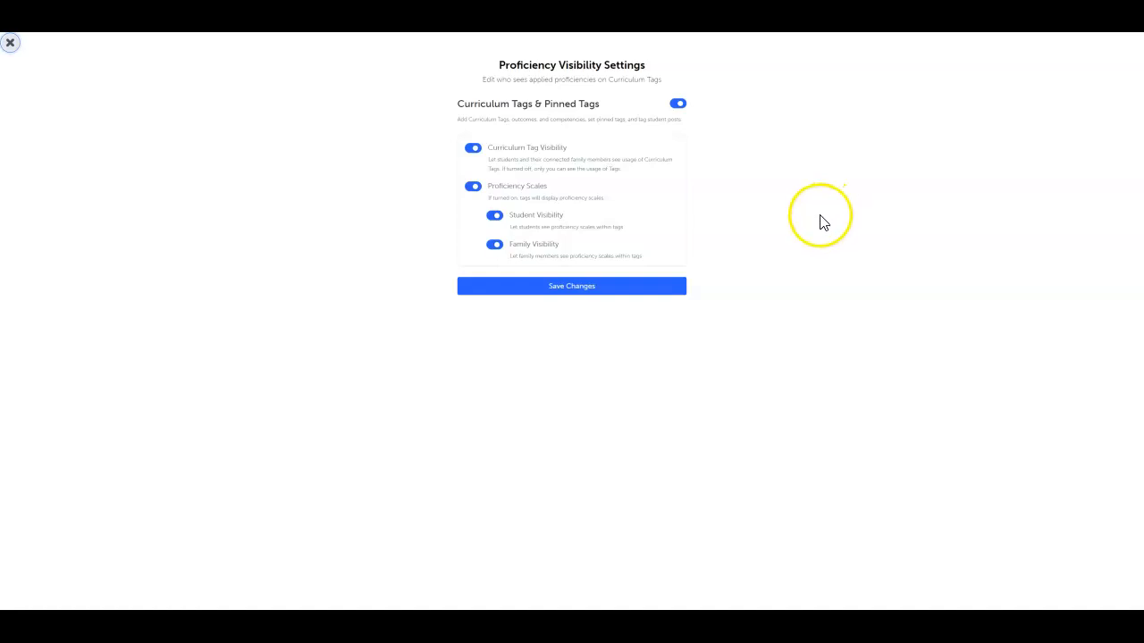
pyautogui.click(473, 186)
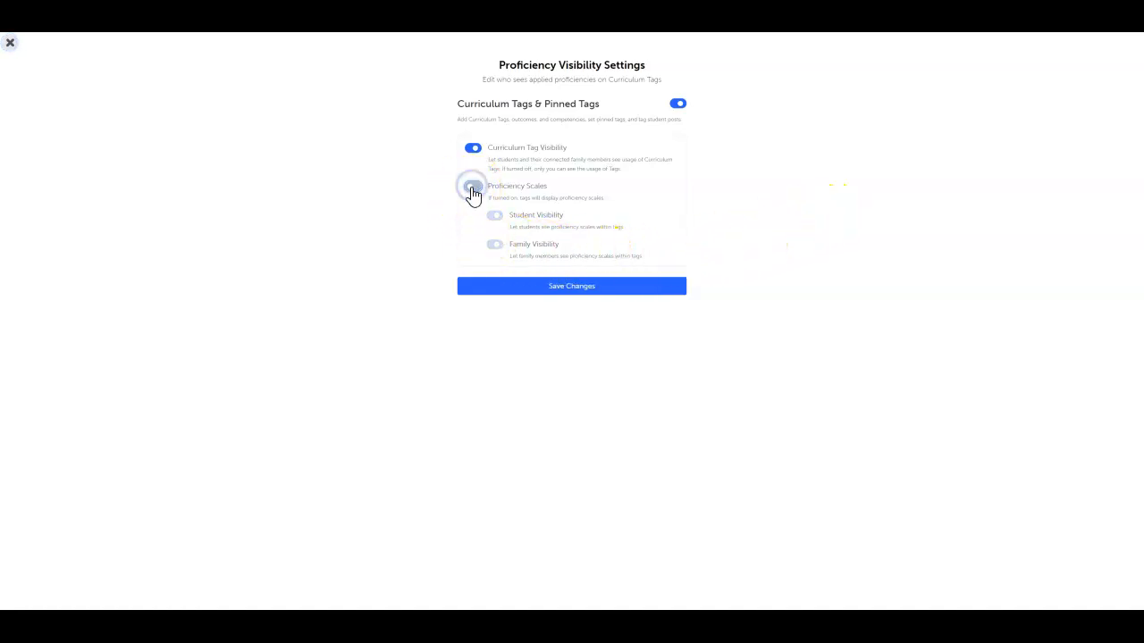
pyautogui.click(473, 186)
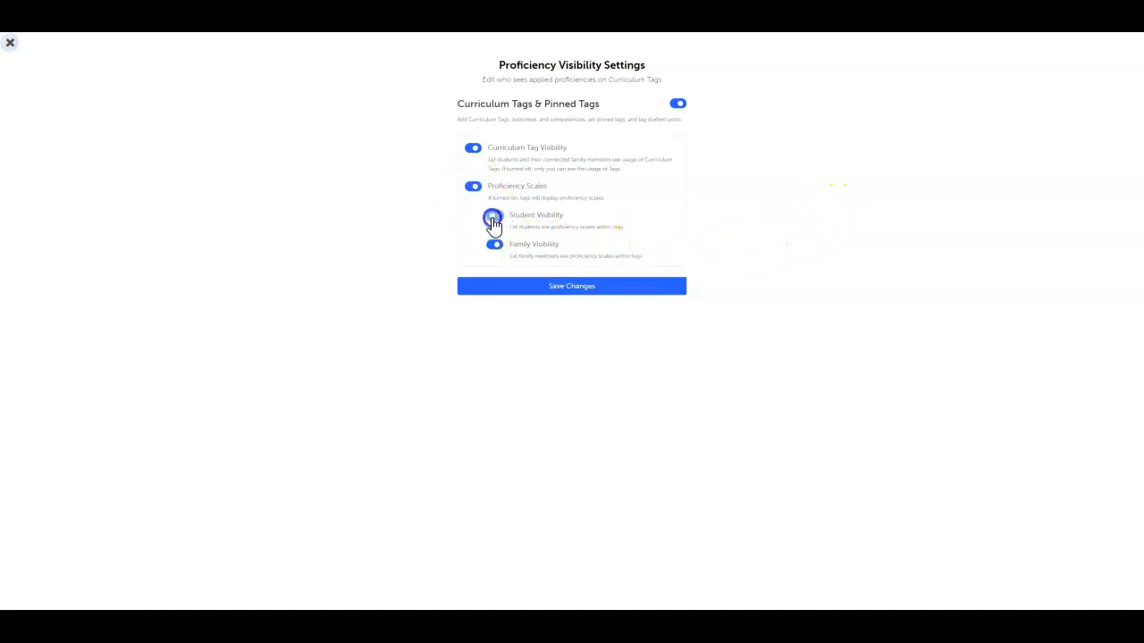
pyautogui.click(493, 214)
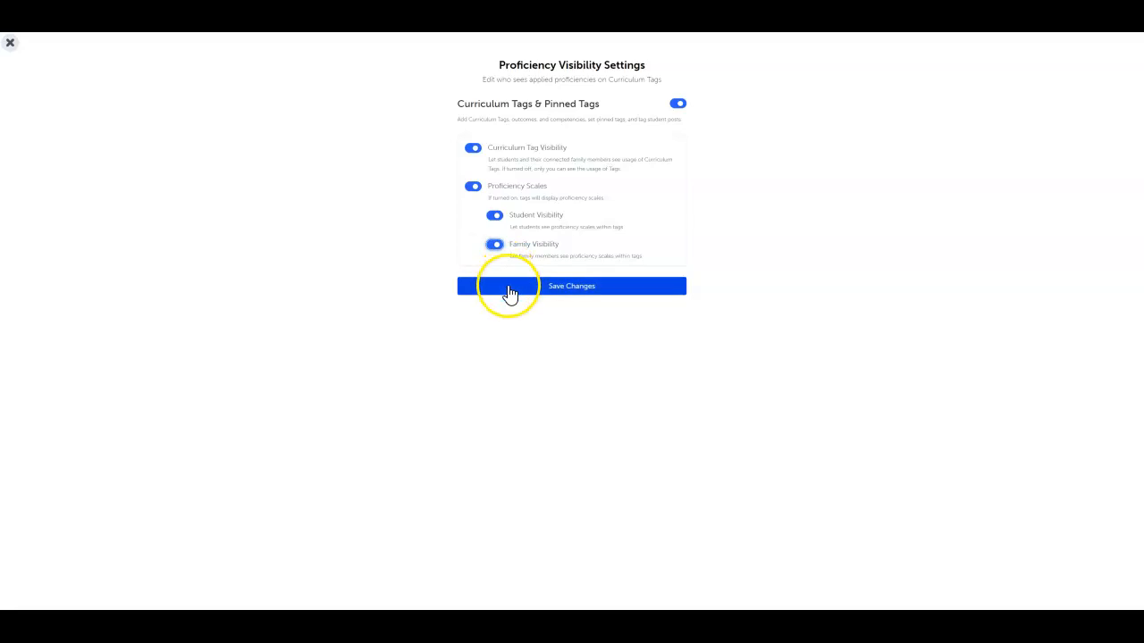
pyautogui.click(572, 286)
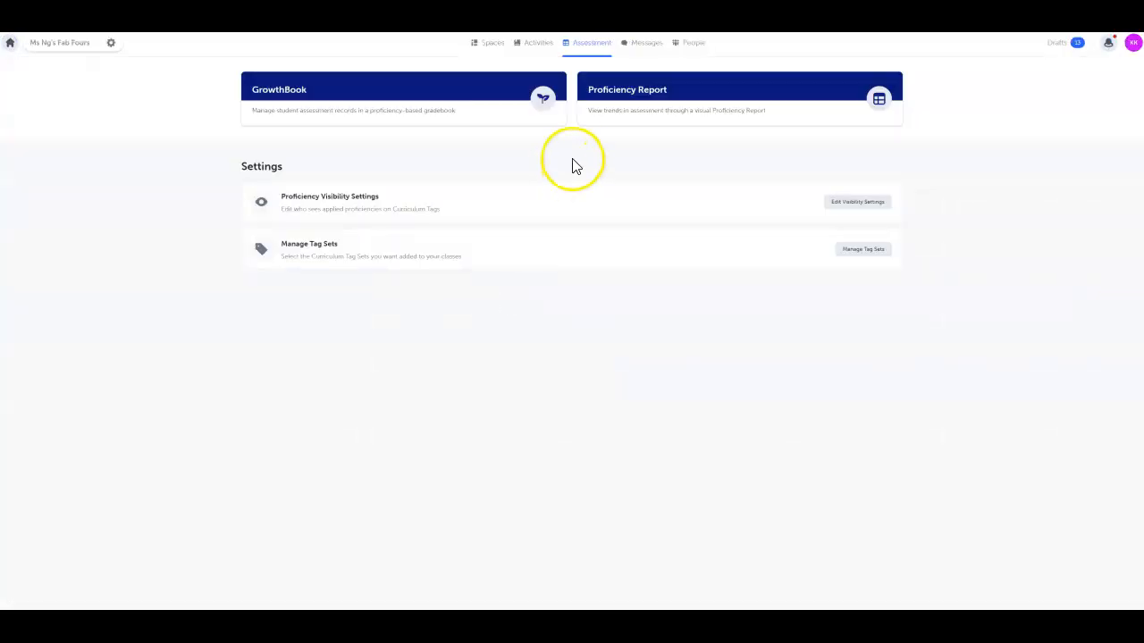
pyautogui.moveTo(611, 123)
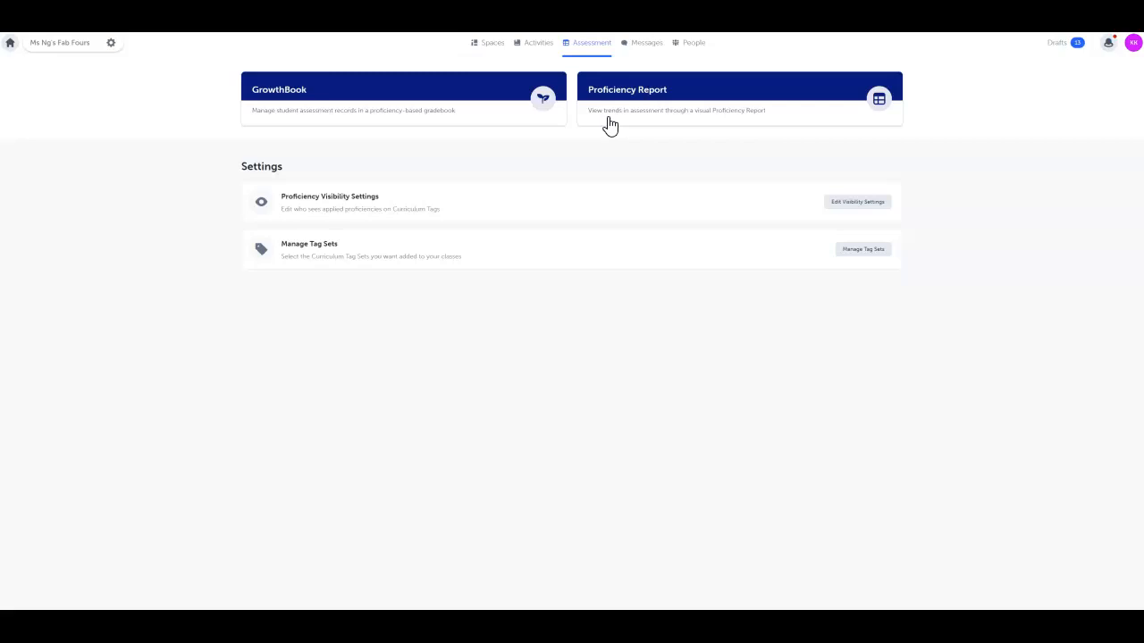
# Open the Proficiency Report card from the Assessment page
pyautogui.click(738, 98)
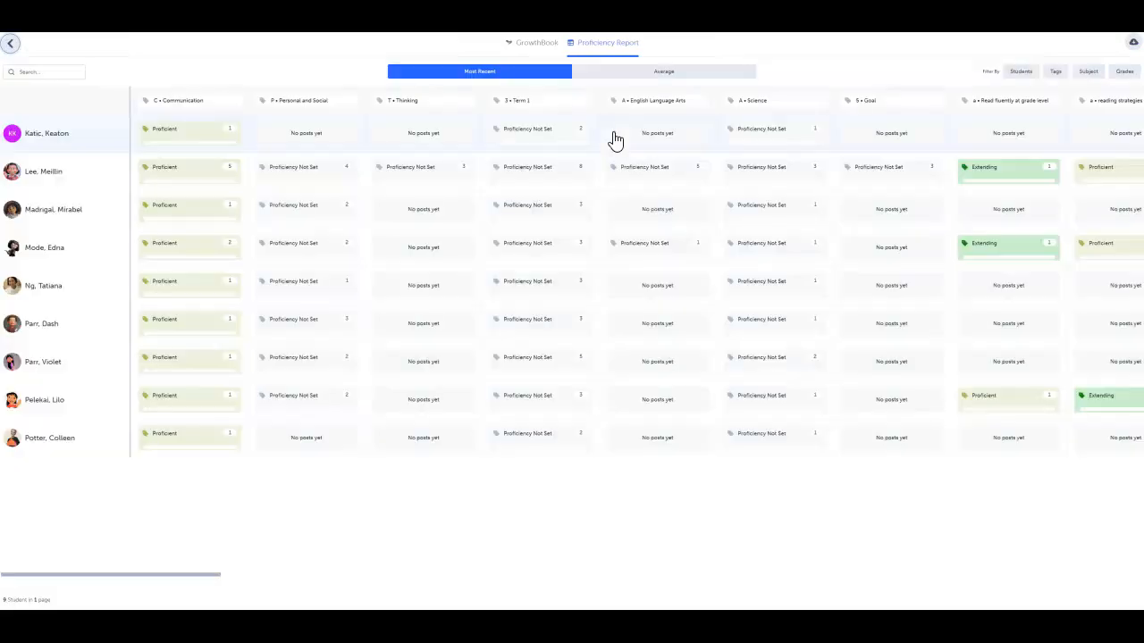
pyautogui.moveTo(454, 365)
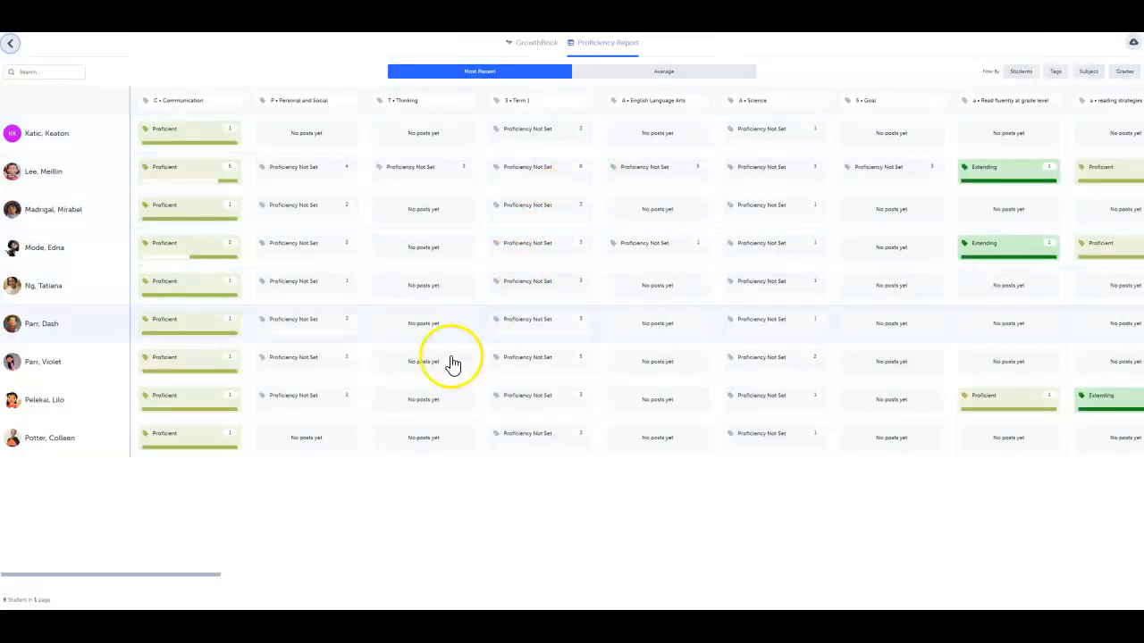